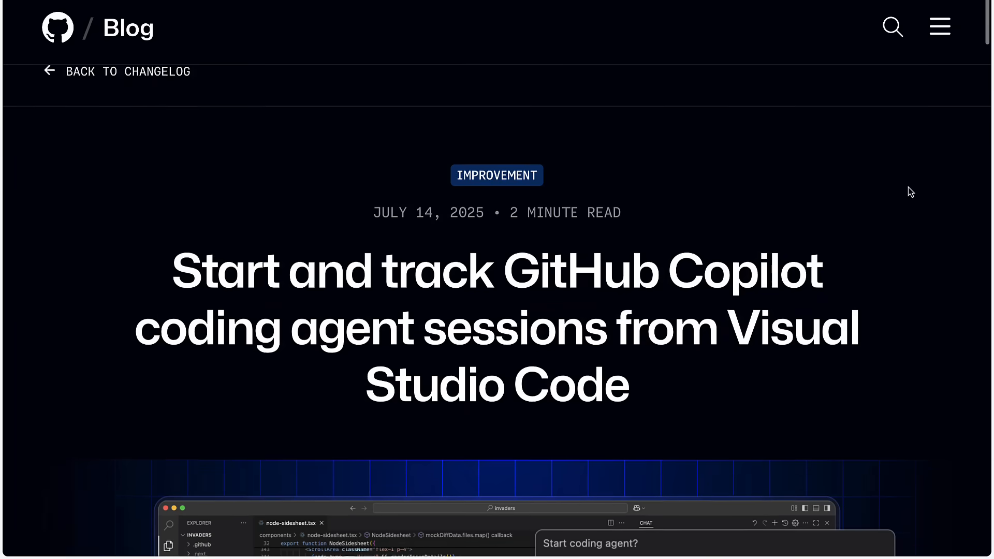
Scroll through the changelog post on starting coding agent sessions from VS Code to its docs link.
scroll(down, 3)
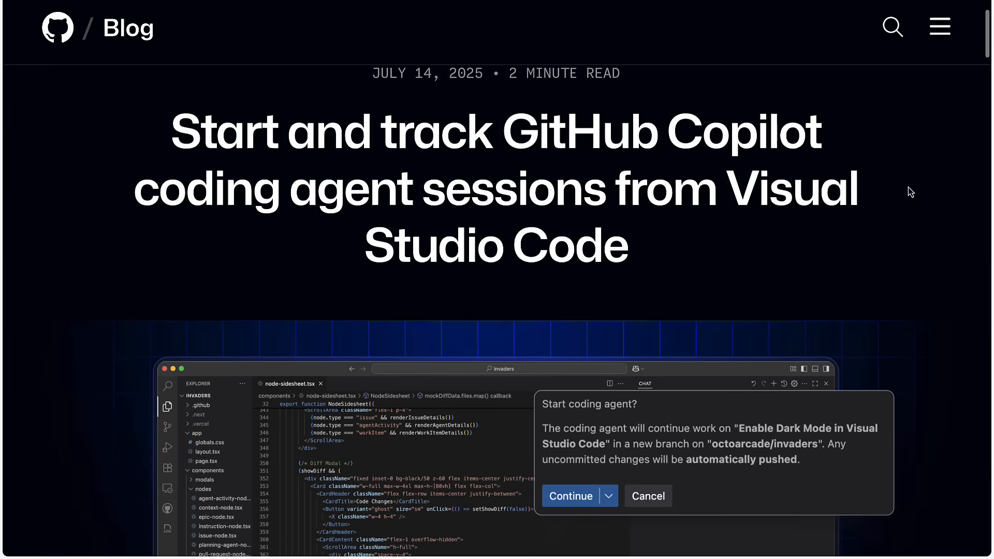
scroll(down, 3)
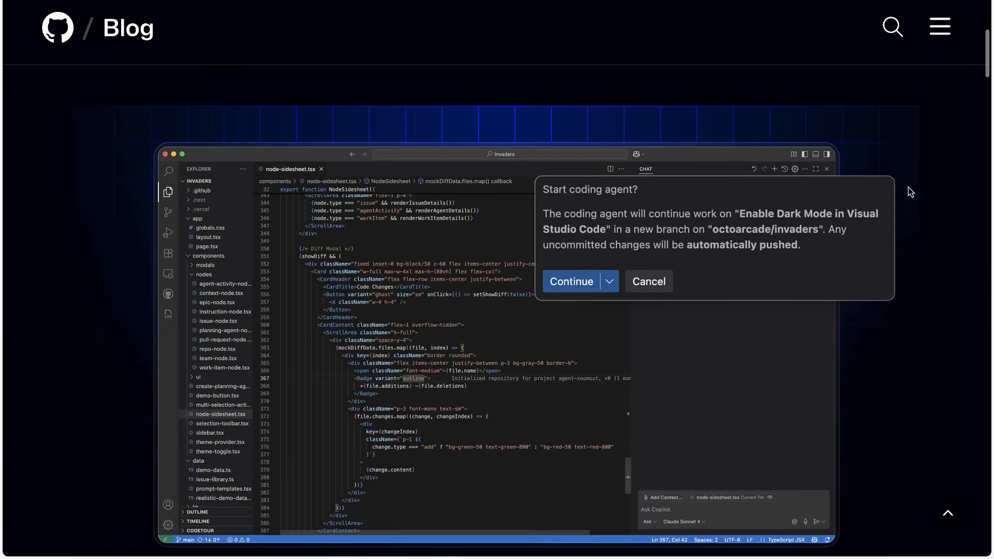
scroll(down, 3)
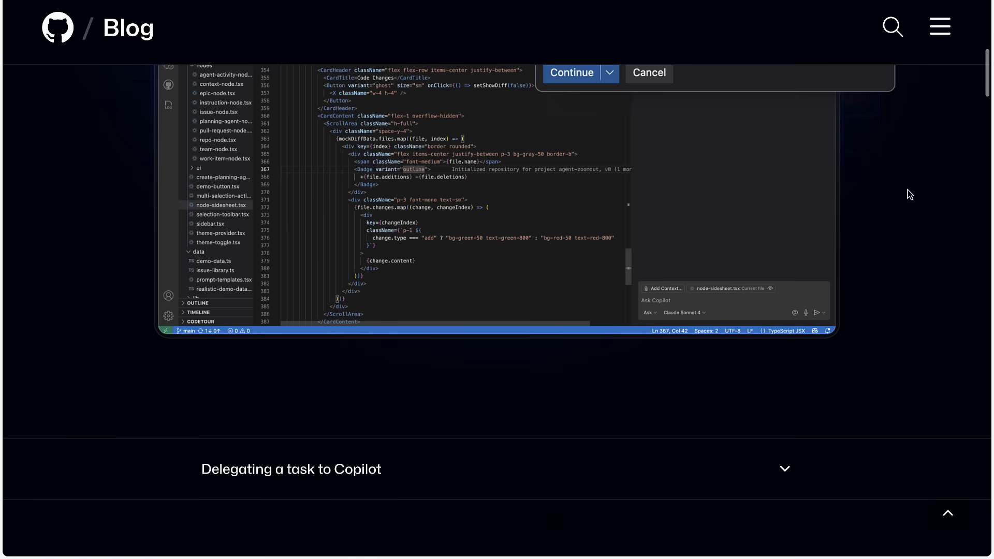
scroll(down, 3)
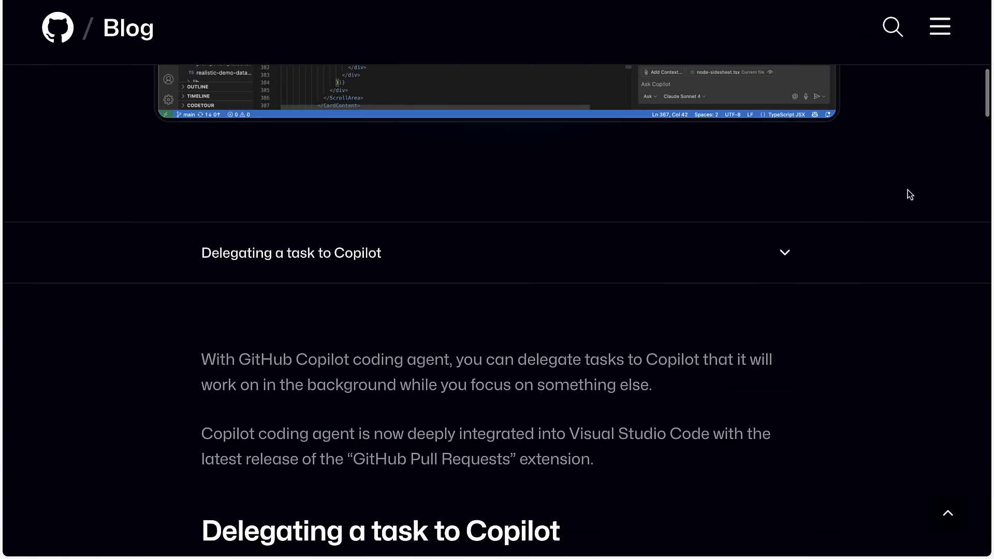
scroll(down, 3)
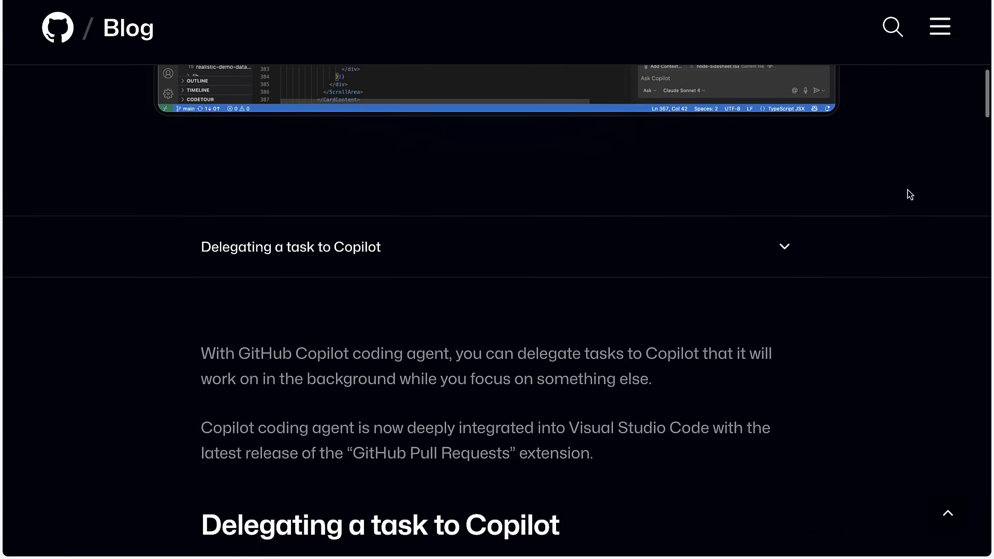
scroll(down, 3)
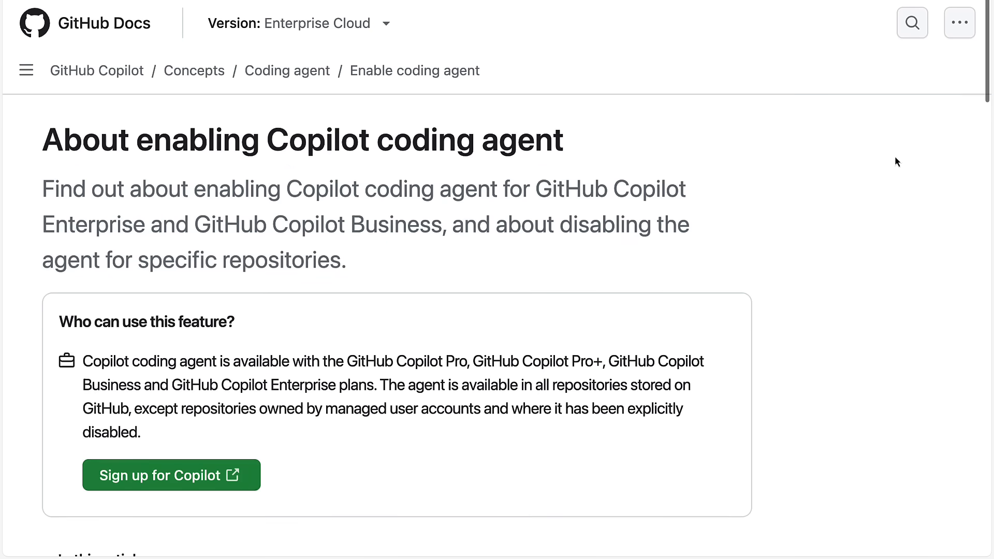
scroll(down, 3)
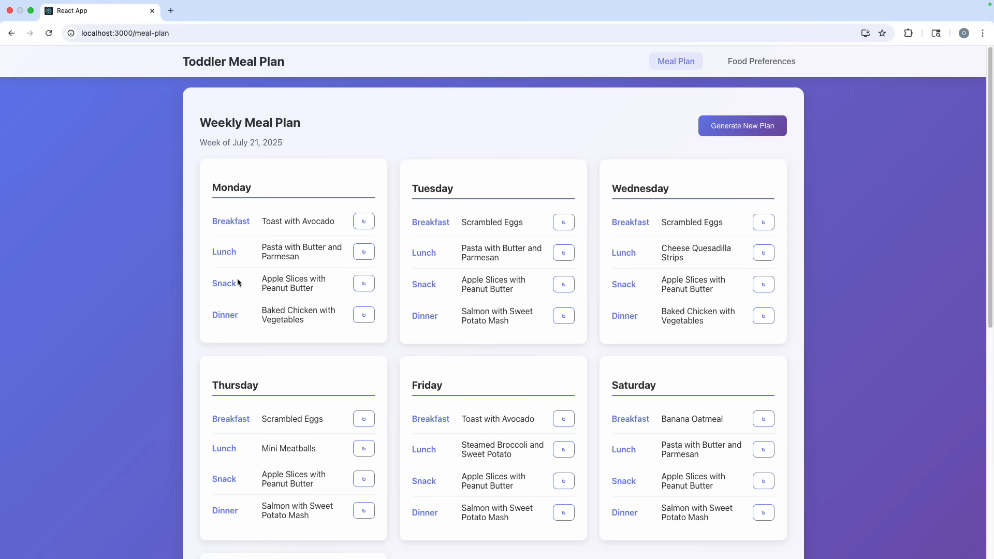
scroll(down, 3)
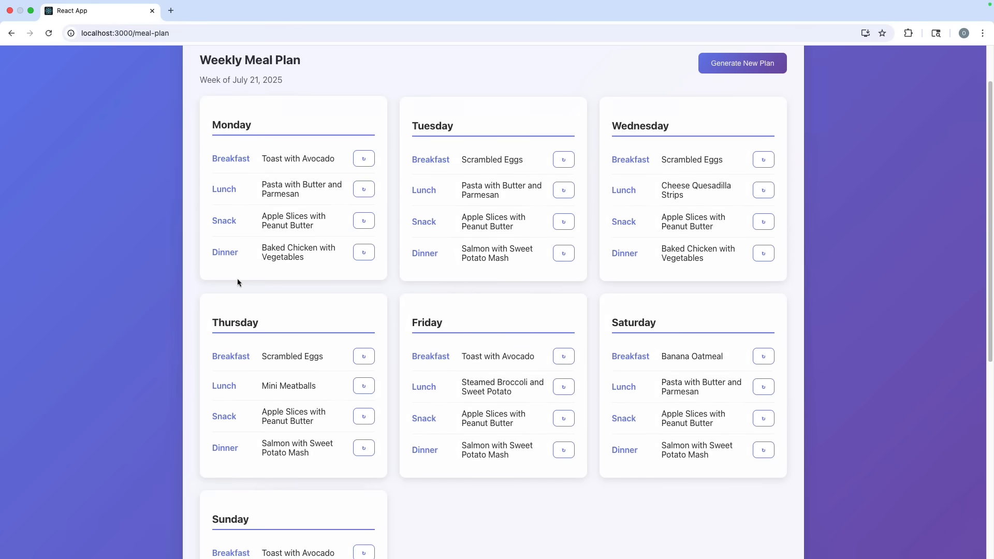
scroll(down, 3)
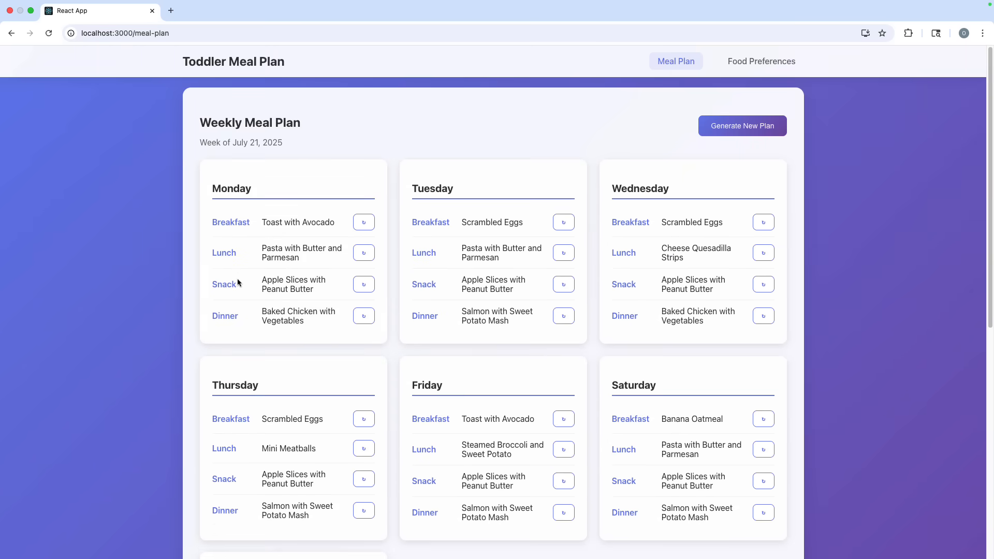
mouse_move(760, 61)
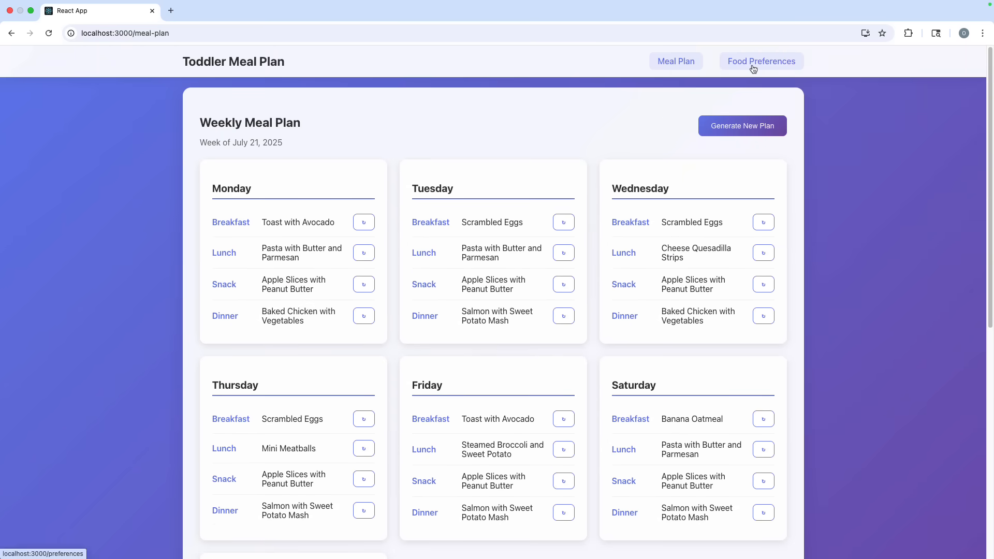
click(760, 61)
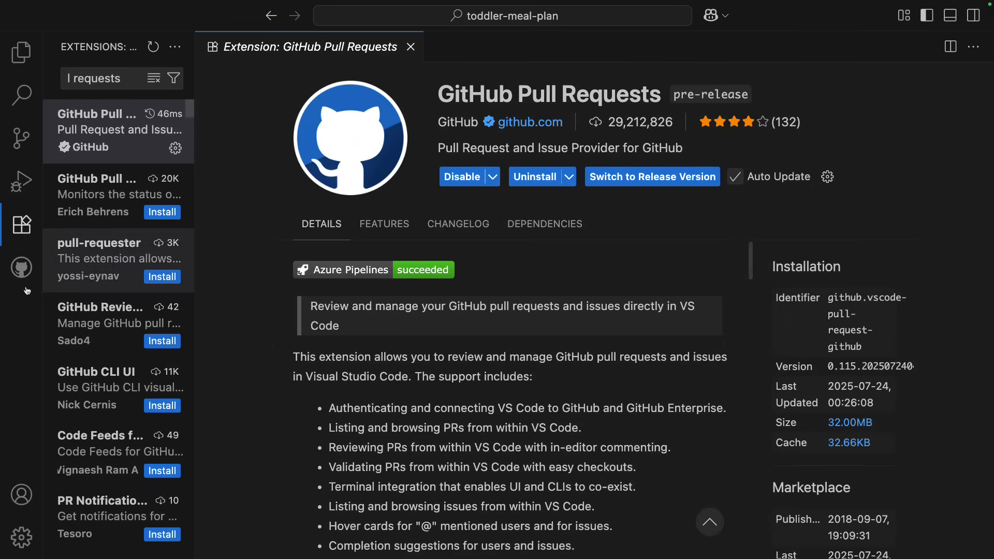
Open issue #8 'Add the ability to toggle if a food is tried' from the GitHub view.
click(21, 267)
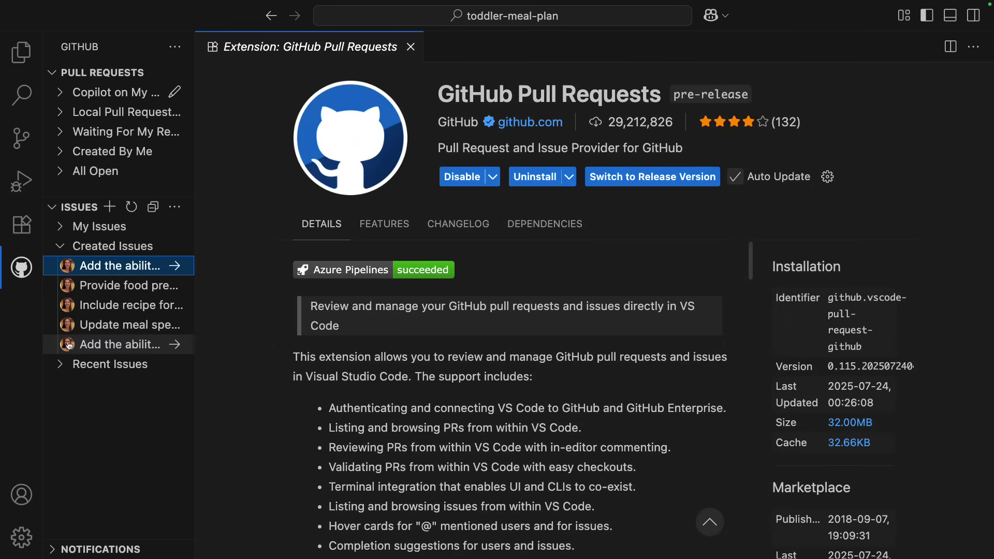
mouse_move(120, 344)
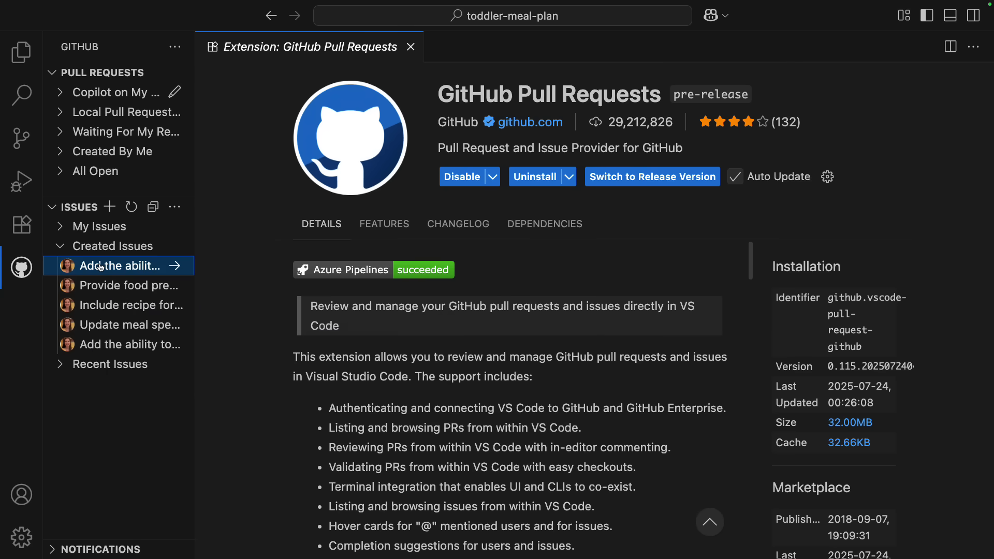
click(120, 266)
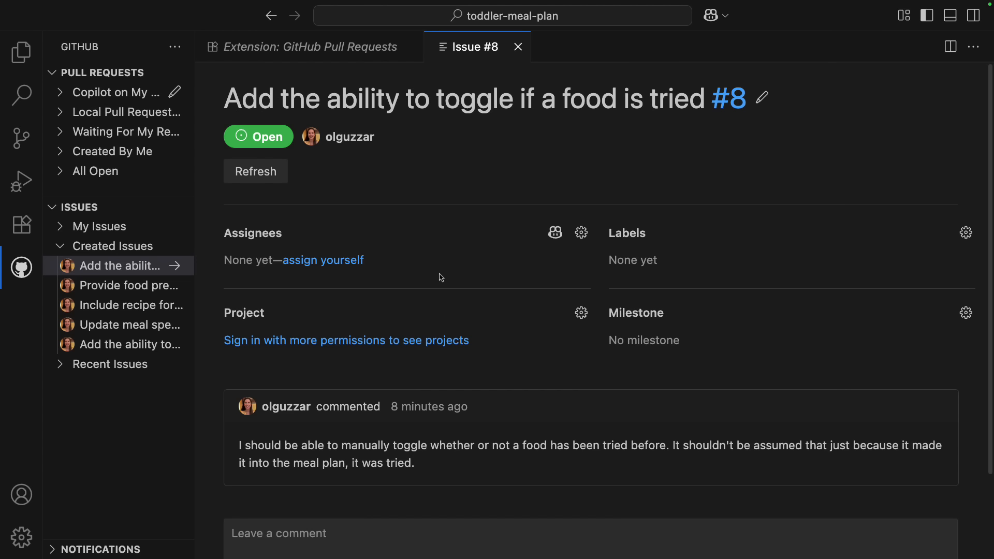
mouse_move(551, 247)
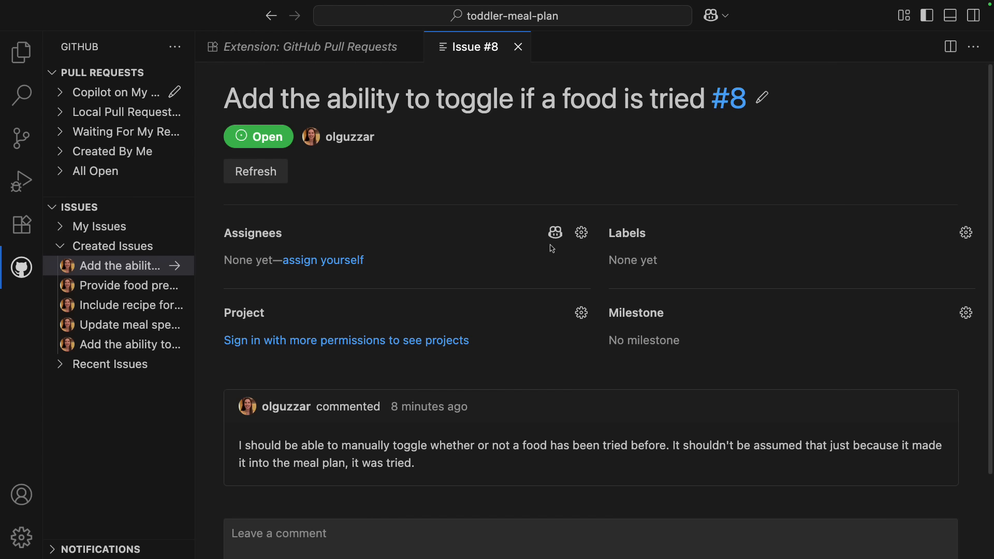
mouse_move(554, 231)
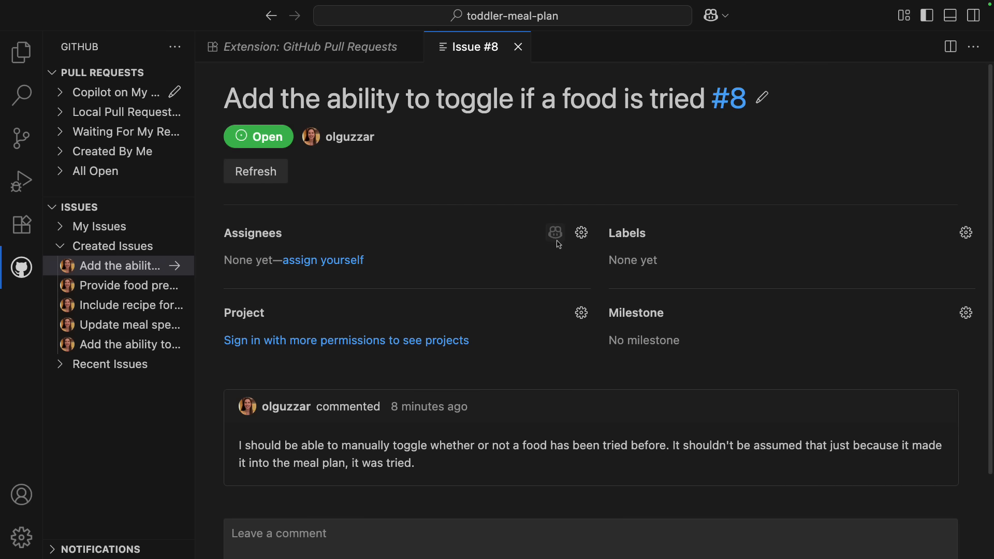
Assign issue #8 to Copilot so it links work-in-progress pull request #9.
click(555, 233)
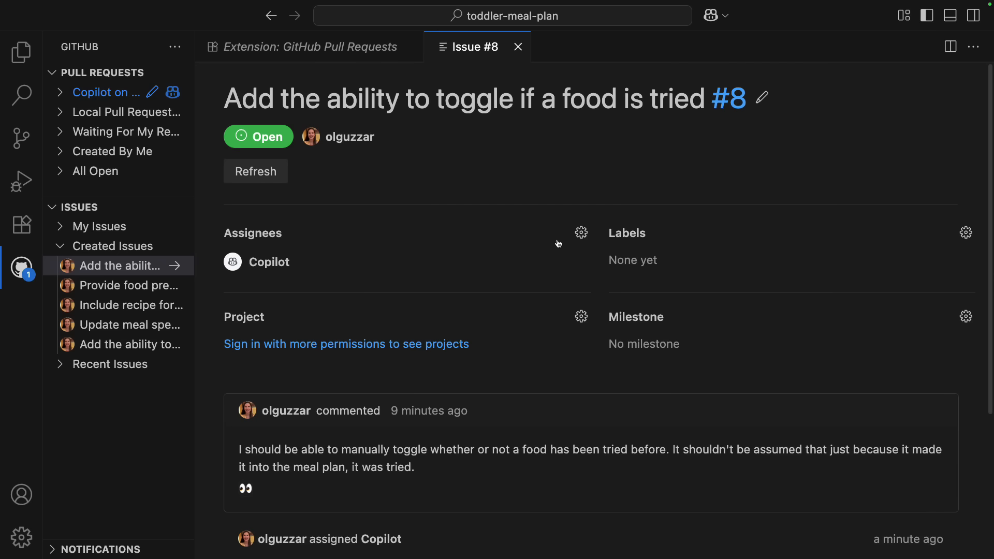
scroll(down, 3)
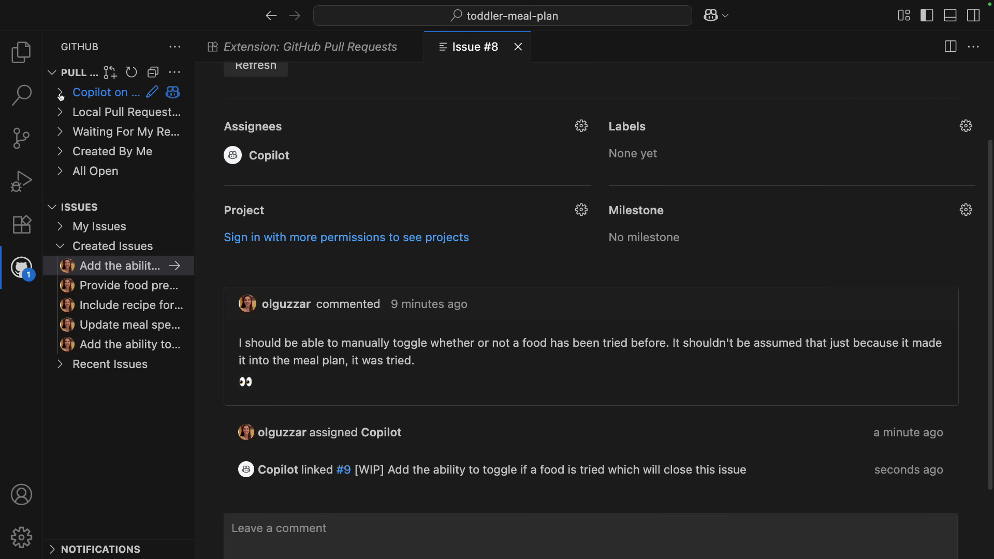
Open Copilot's draft pull request #9 under 'Copilot on My Behalf' and view its agent session.
click(59, 93)
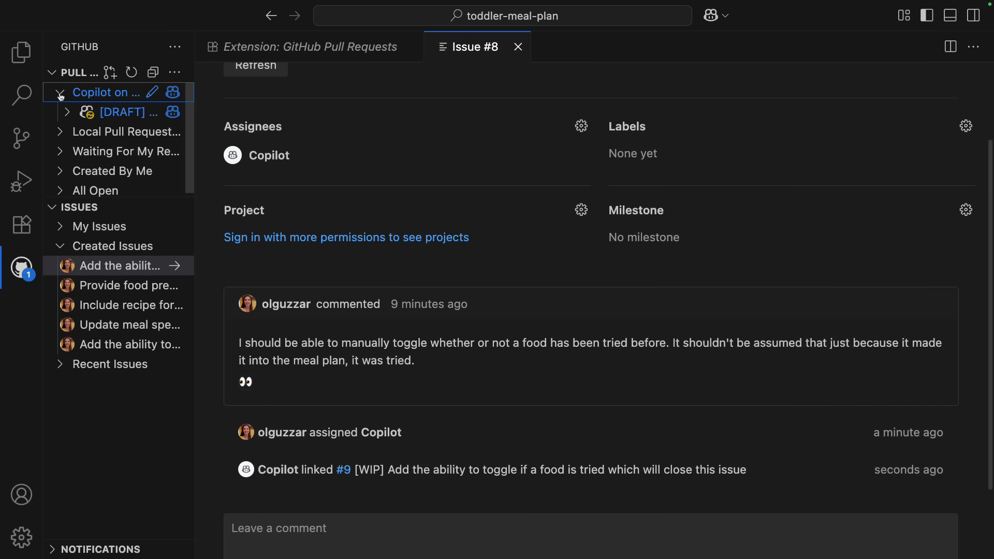
click(126, 112)
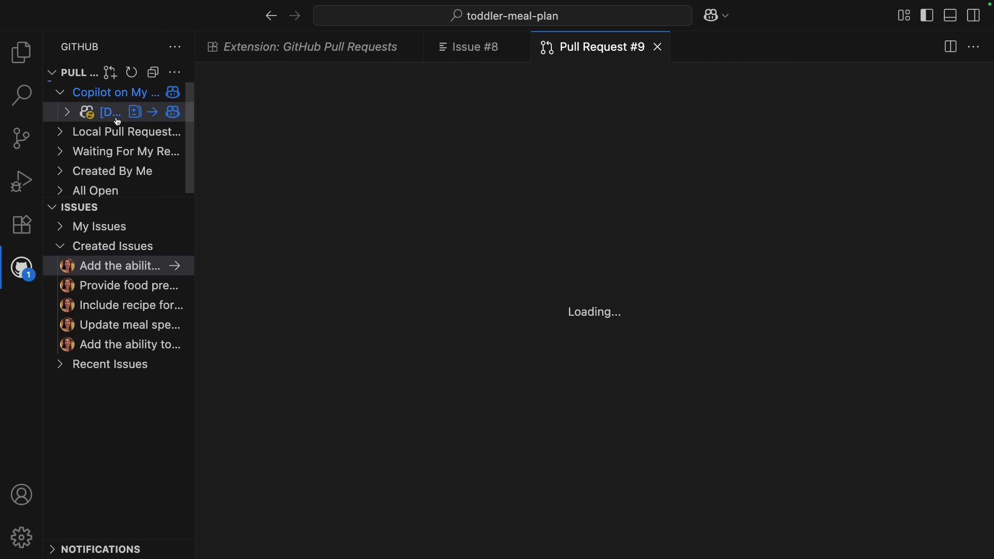
click(110, 112)
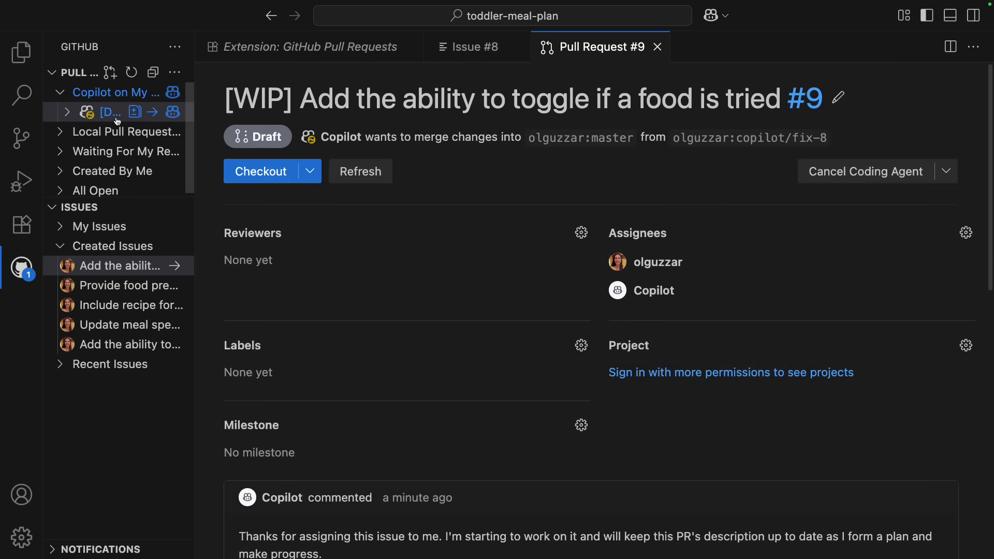
scroll(down, 3)
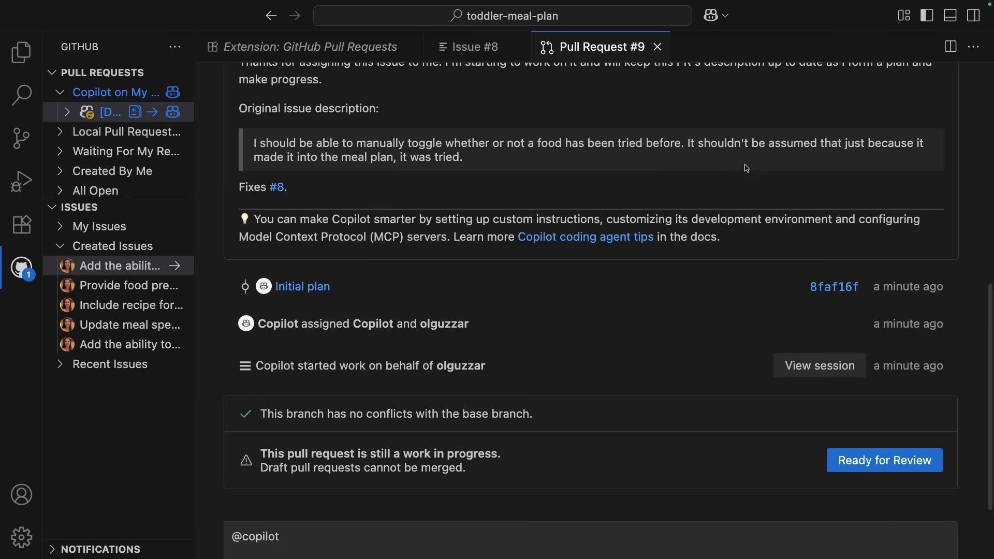
click(818, 366)
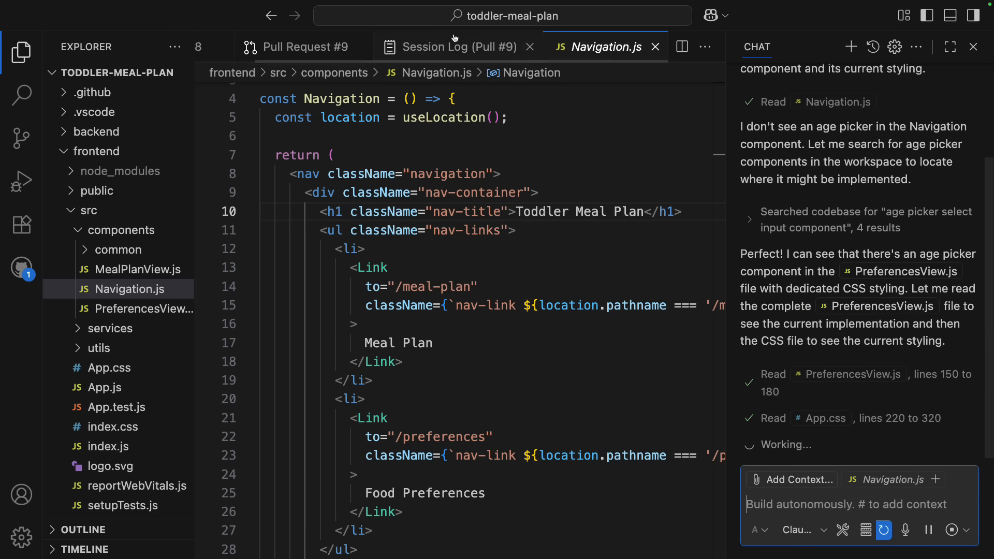
Follow the Session Log for pull request #9, then return to its changed files in the GitHub view.
click(456, 47)
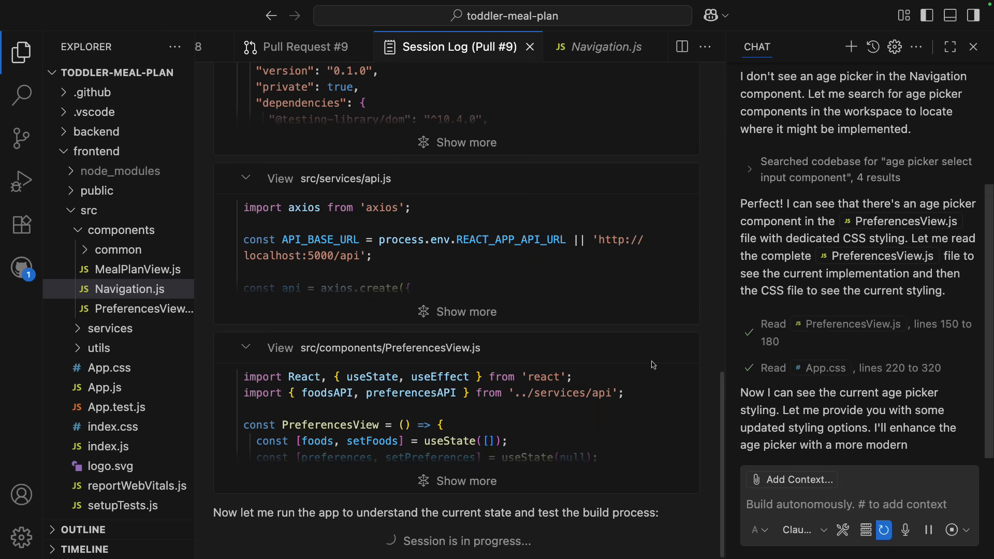
click(605, 46)
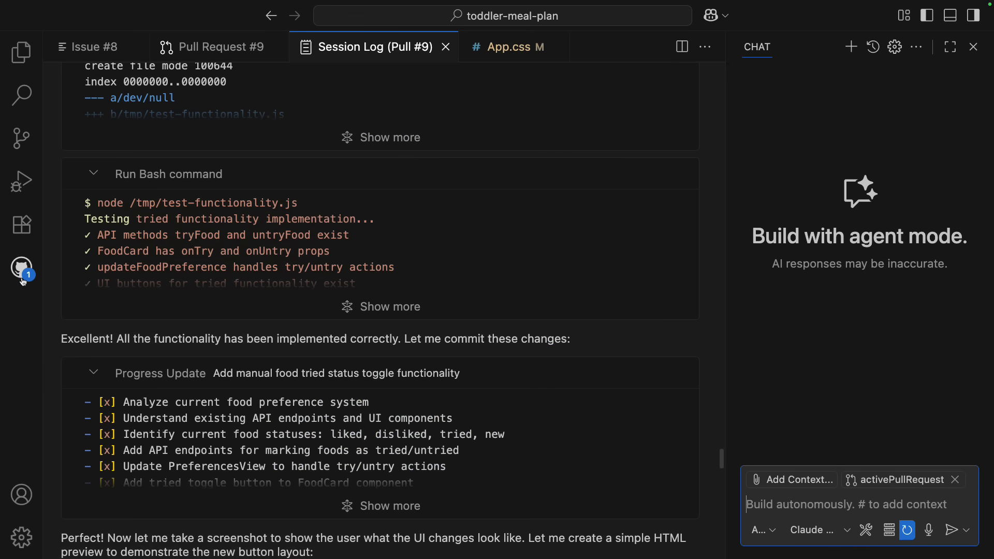
mouse_move(22, 270)
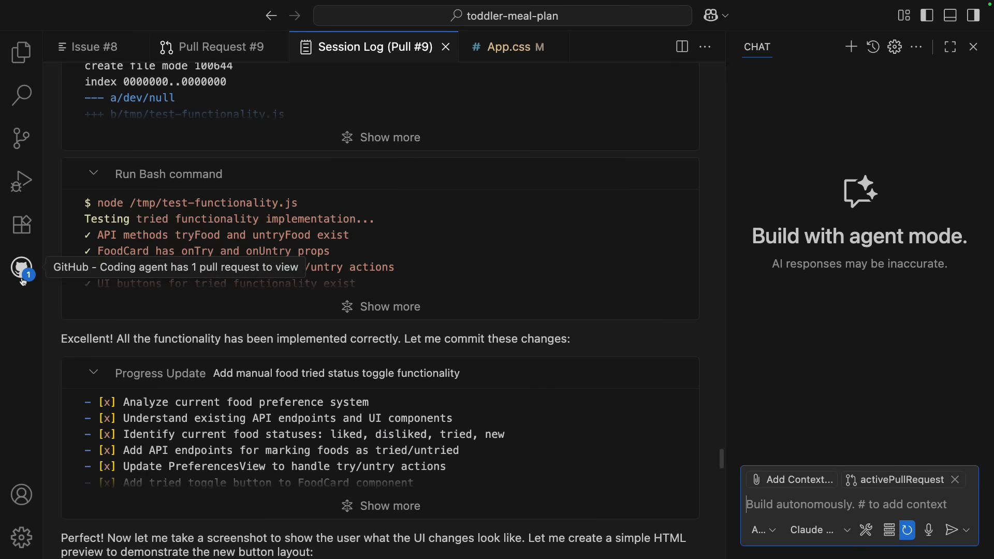
click(21, 268)
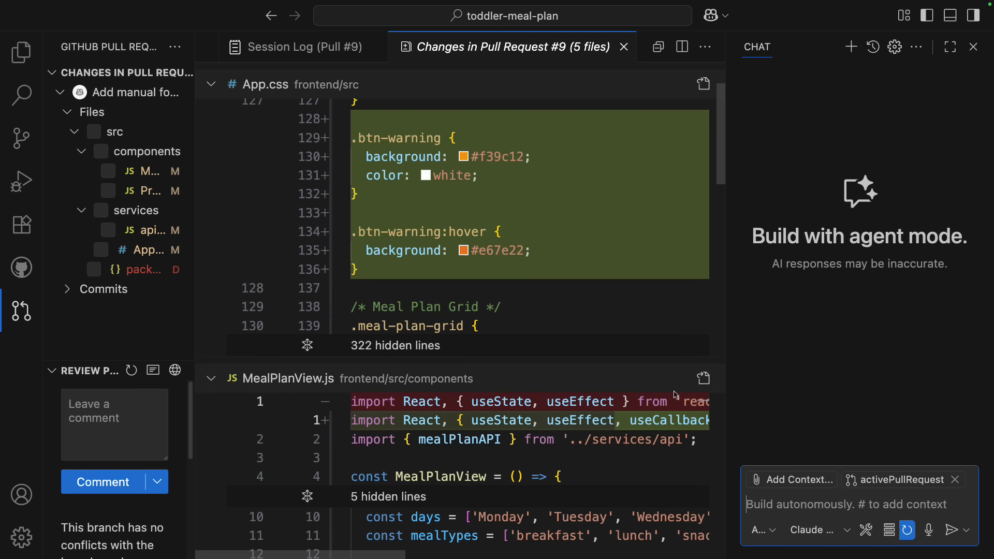
Ask Copilot Chat to give a summary of the changes in pull request #9.
text(give me a sum)
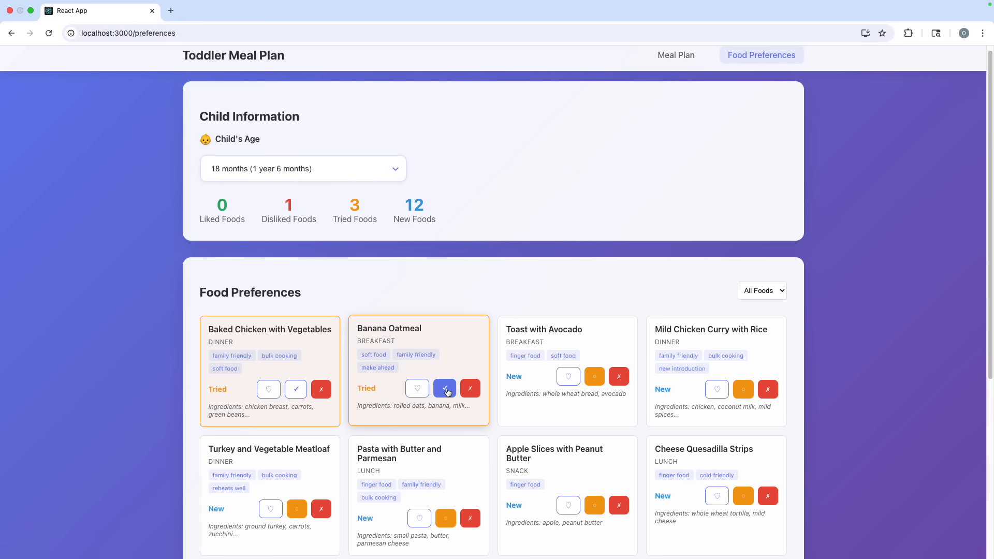
Toggle the tried checkmark on the Banana Oatmeal card so it counts as New again.
click(445, 388)
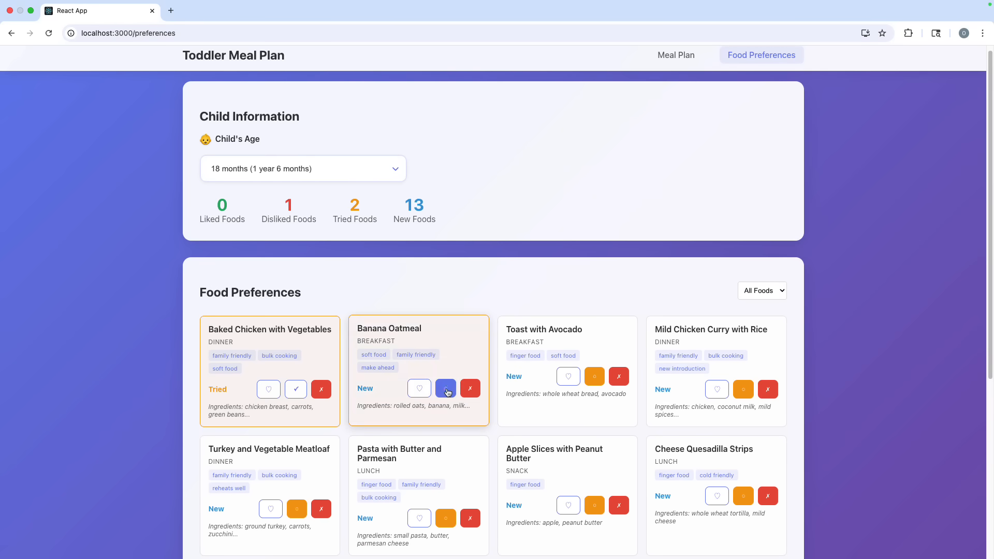
click(445, 388)
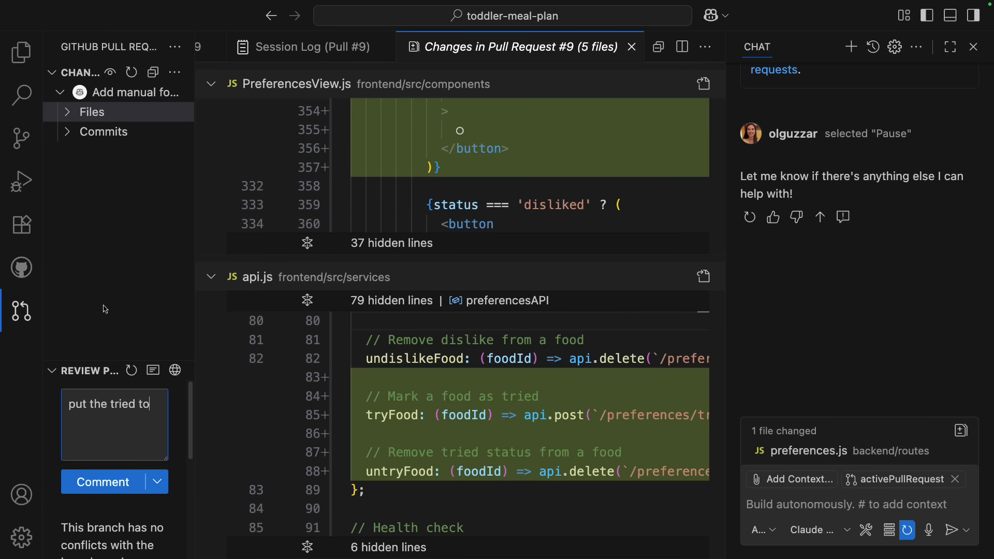
Post a review comment asking to keep the tried toggle separate from the like/dislike toggle.
text(toggle separate from the)
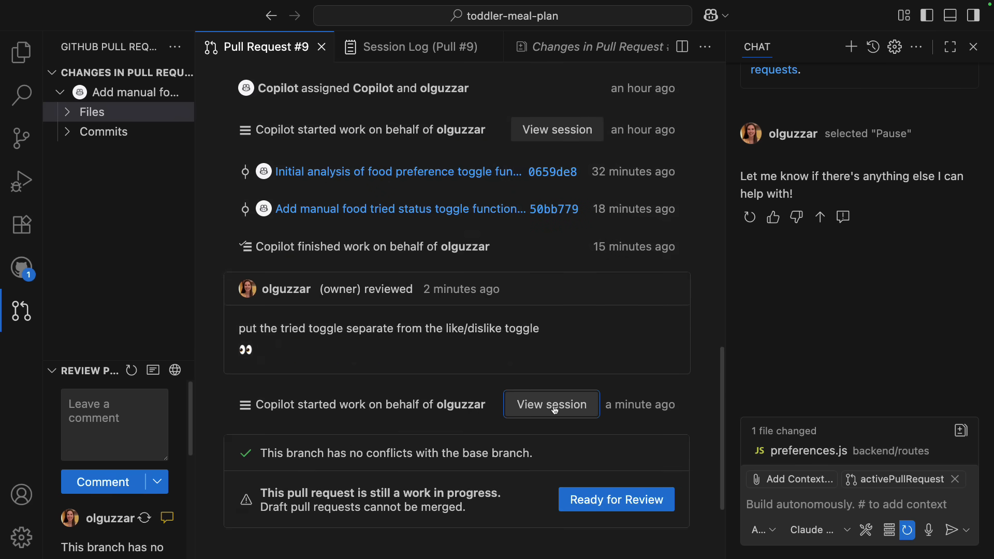
View the agent's follow-up session log and return to pull request #9 once commit 168542d lands.
click(549, 405)
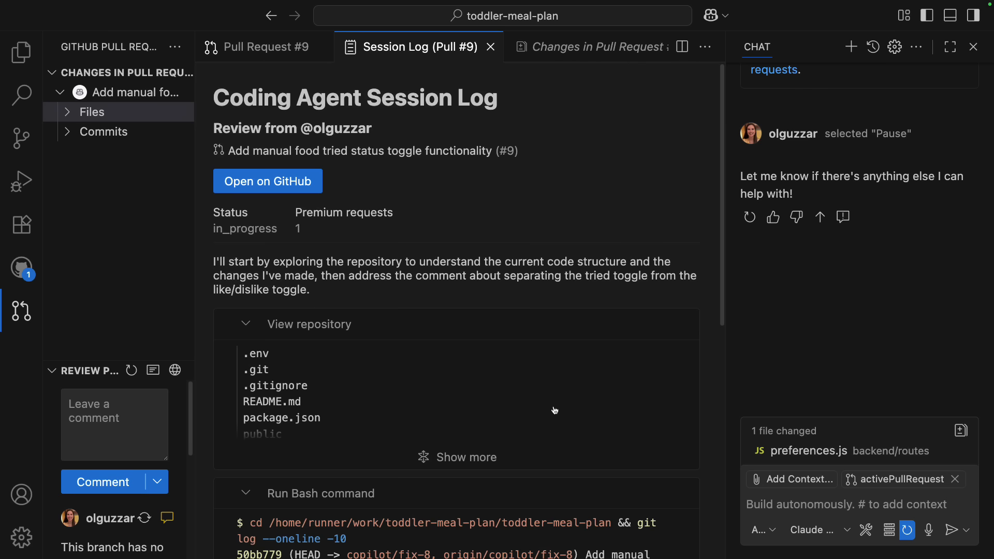
scroll(down, 3)
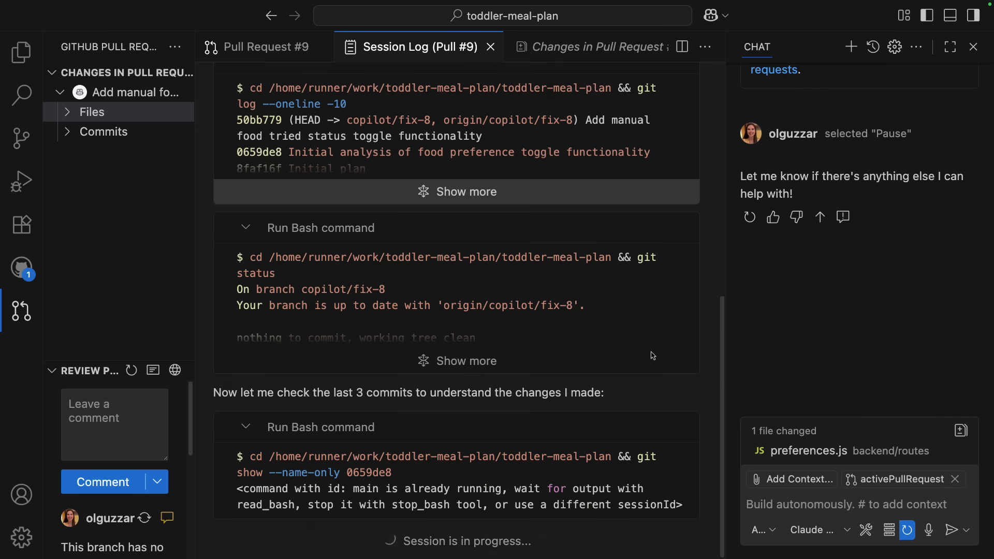
click(270, 46)
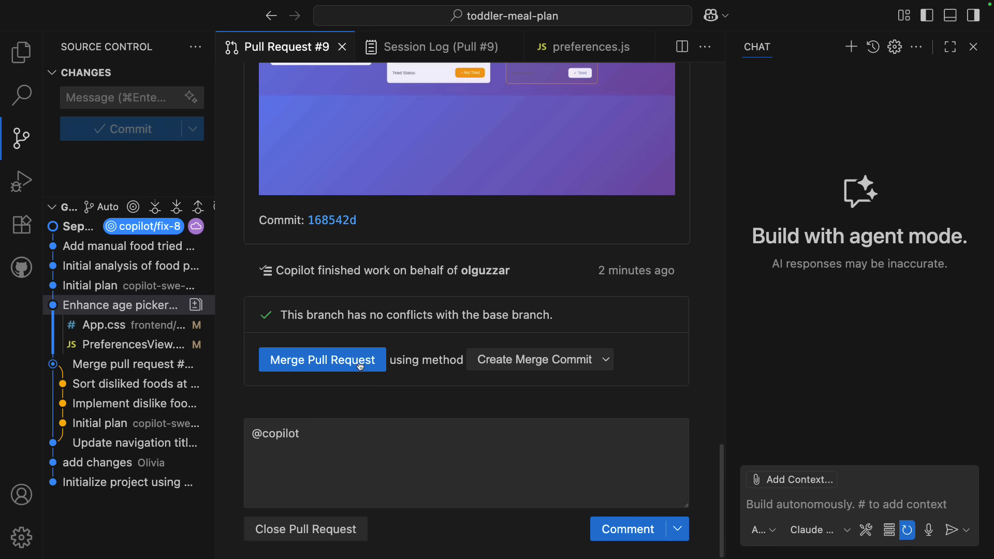
Merge pull request #9 with a merge commit.
click(322, 359)
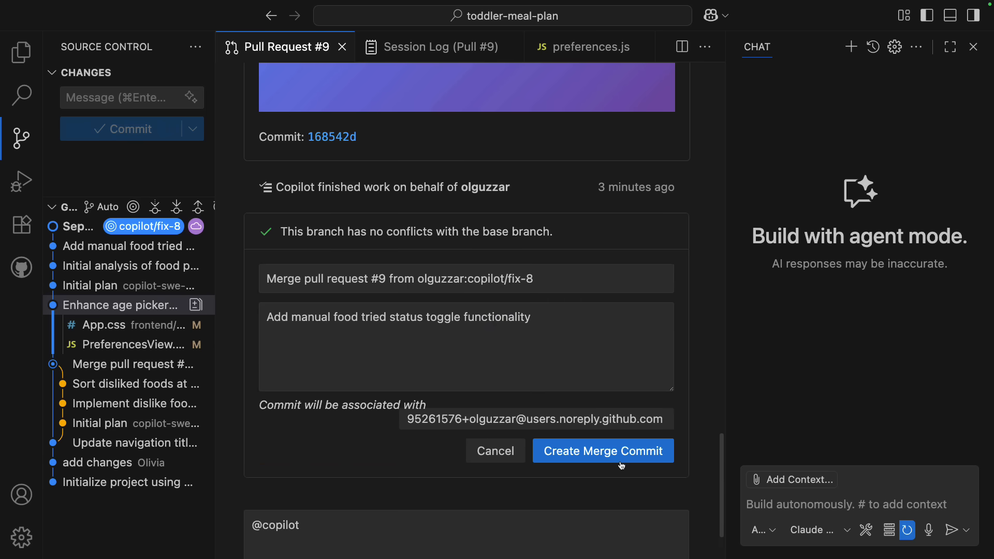
click(602, 450)
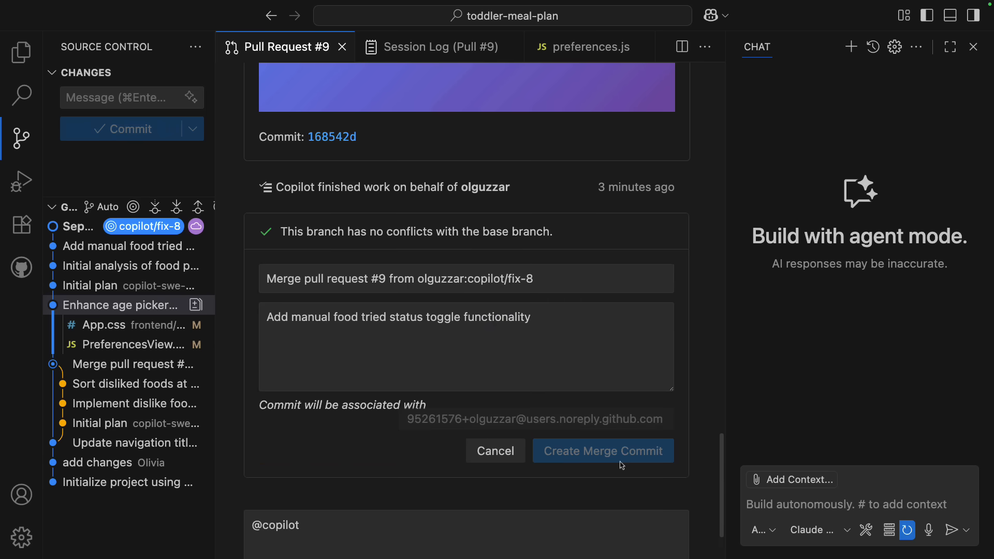
click(601, 450)
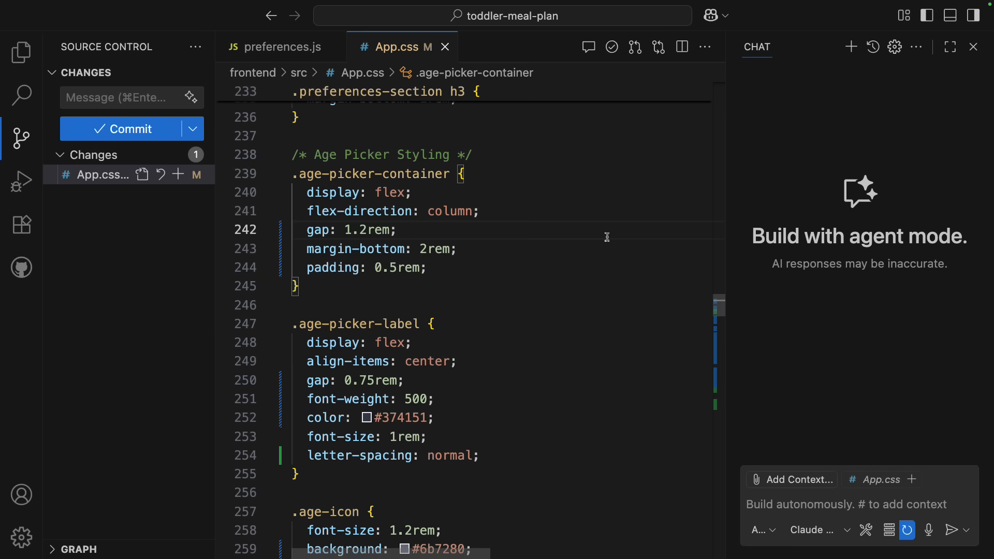
click(397, 230)
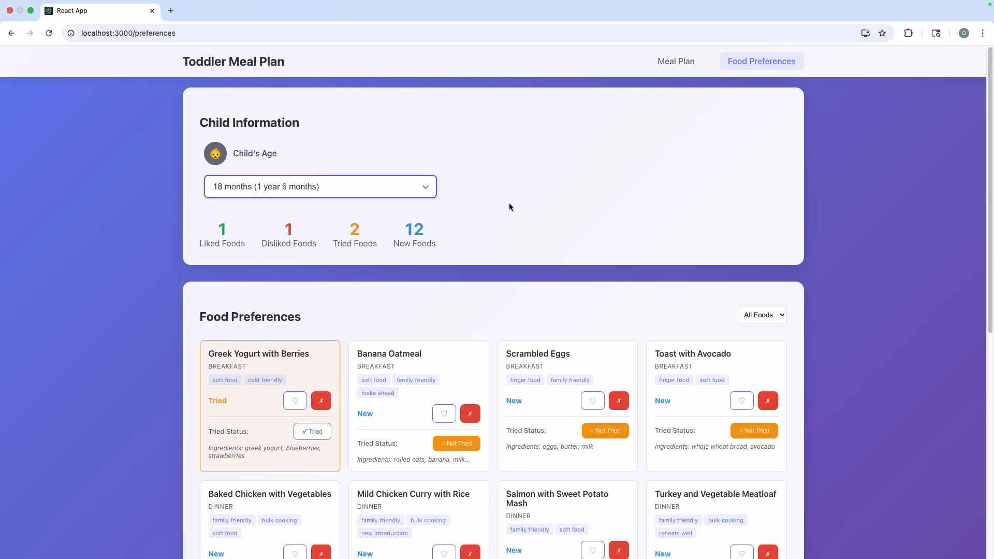
click(761, 314)
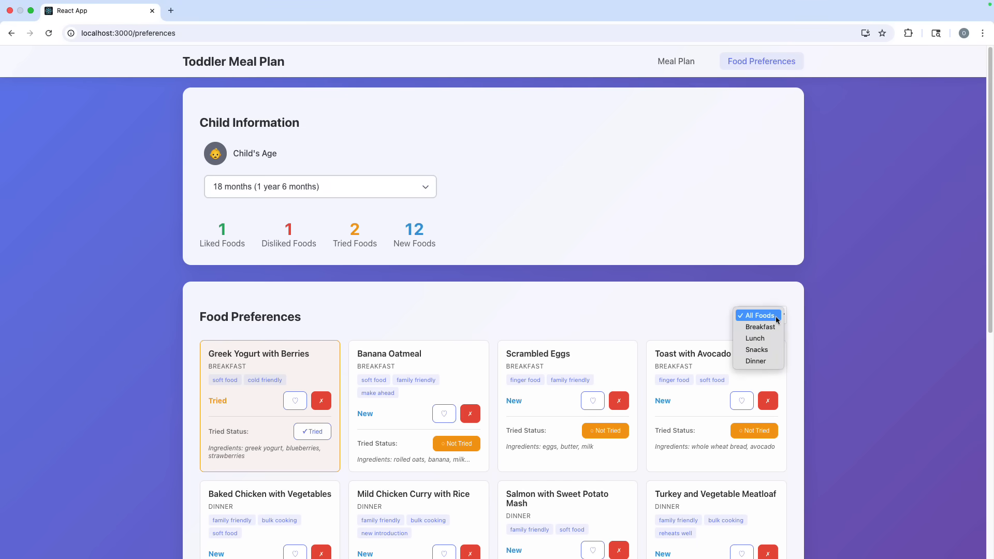
click(761, 315)
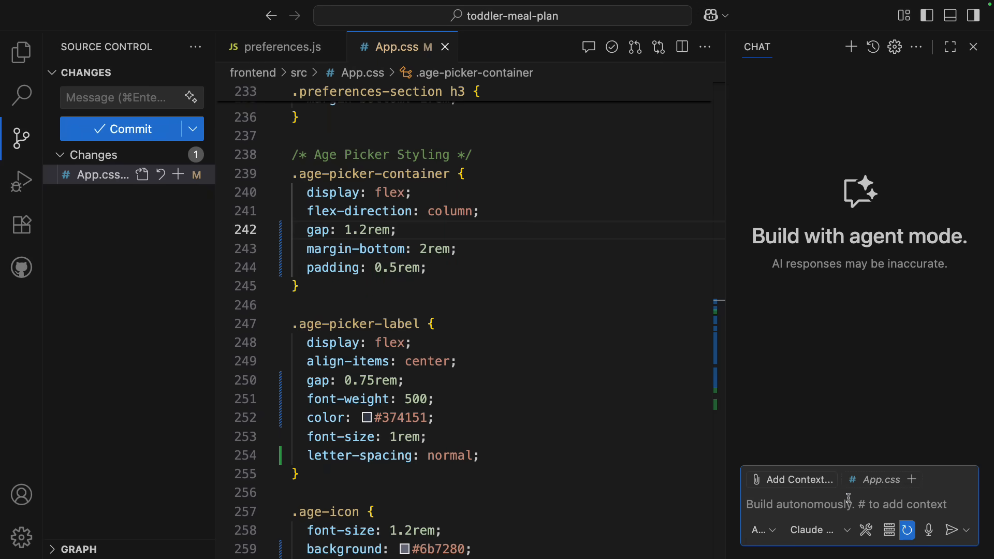
mouse_move(891, 439)
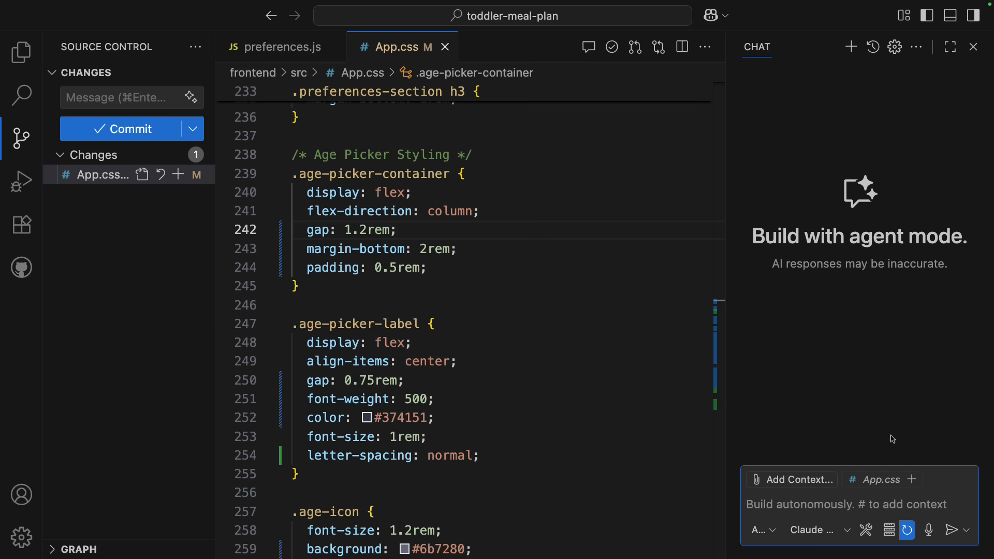
Draft a Copilot Chat request to give the filter picker the new picker styling and add a filter unit test.
text(add that new pick)
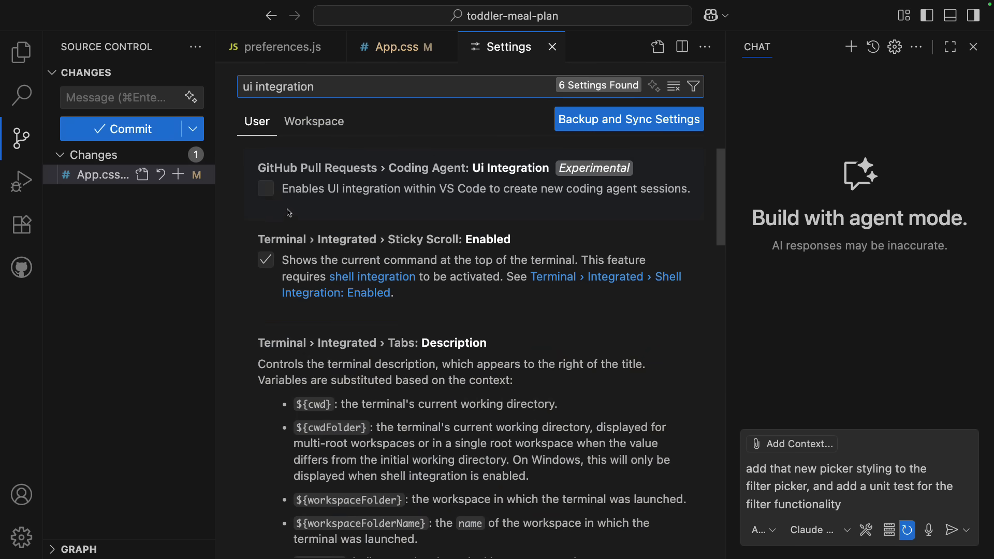
Enable Coding Agent UI integration and delegate the request with local changes, creating draft PR #10.
click(265, 188)
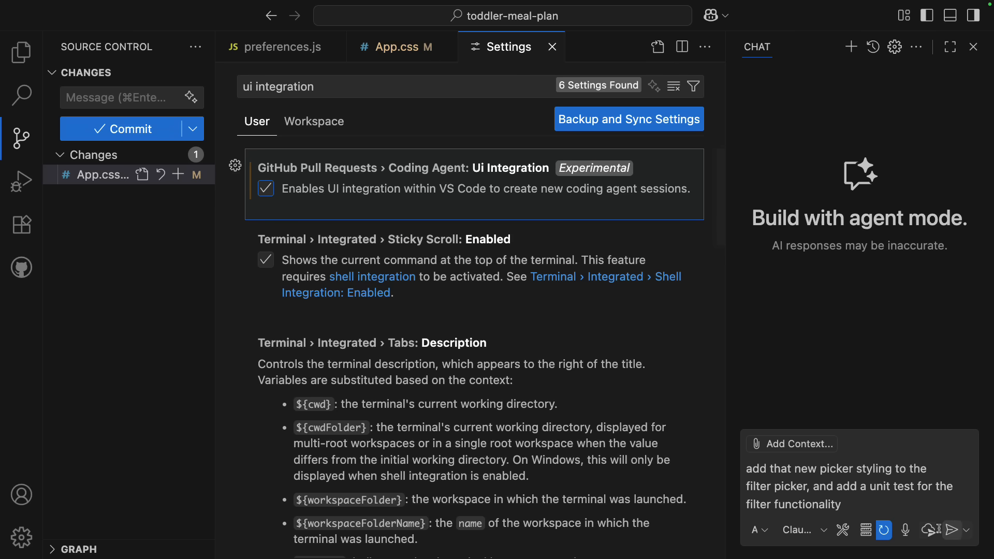
mouse_move(929, 530)
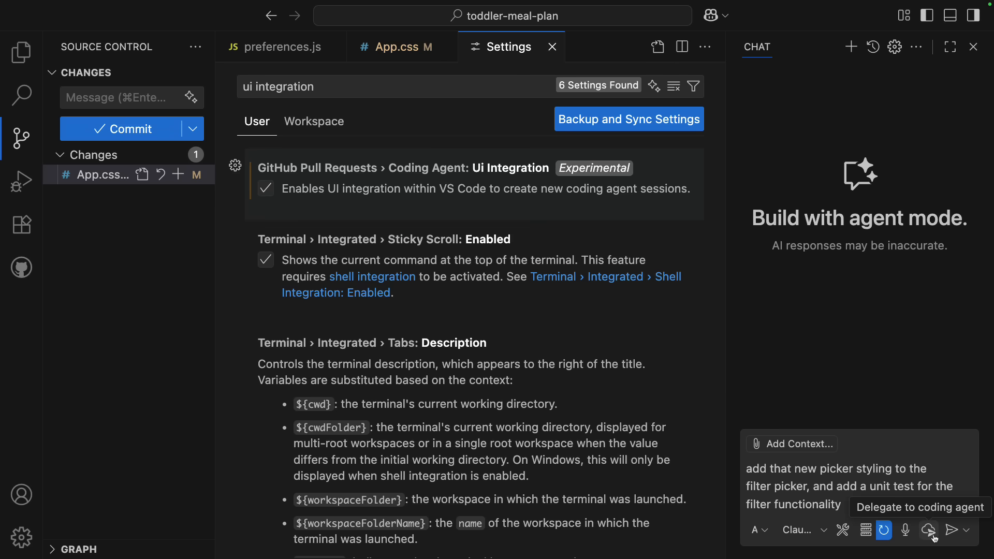
click(958, 530)
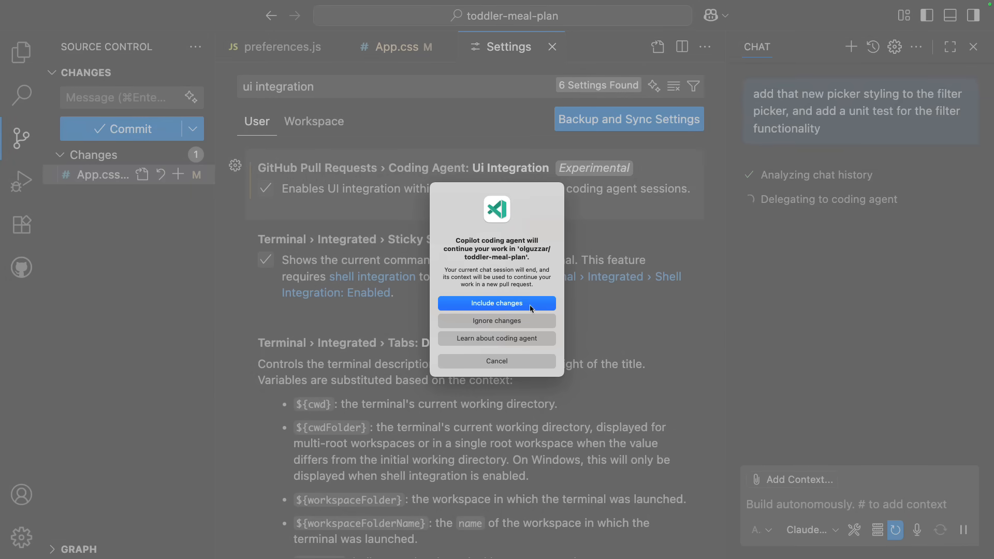
click(496, 304)
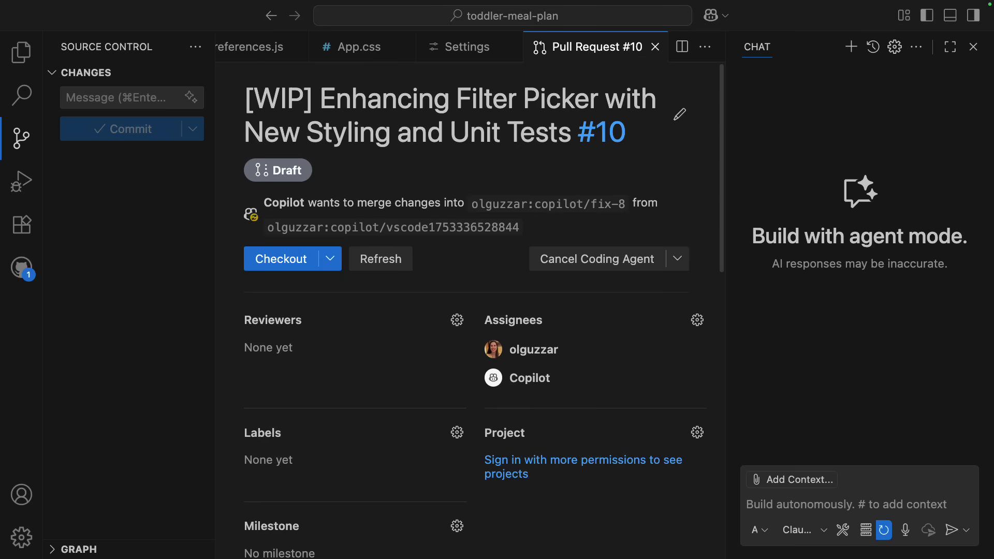
Review pull request #10's session log and merge the pull request.
scroll(down, 3)
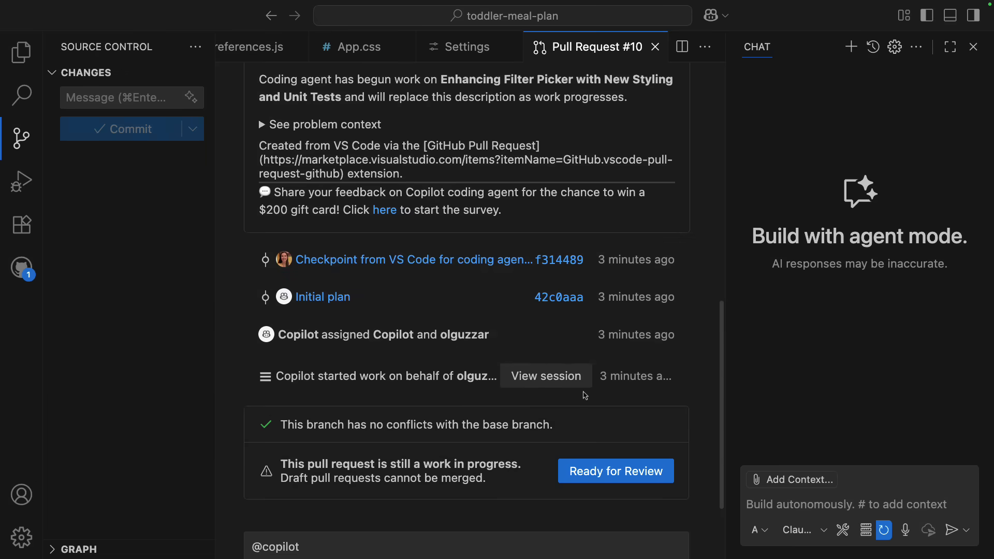
click(546, 375)
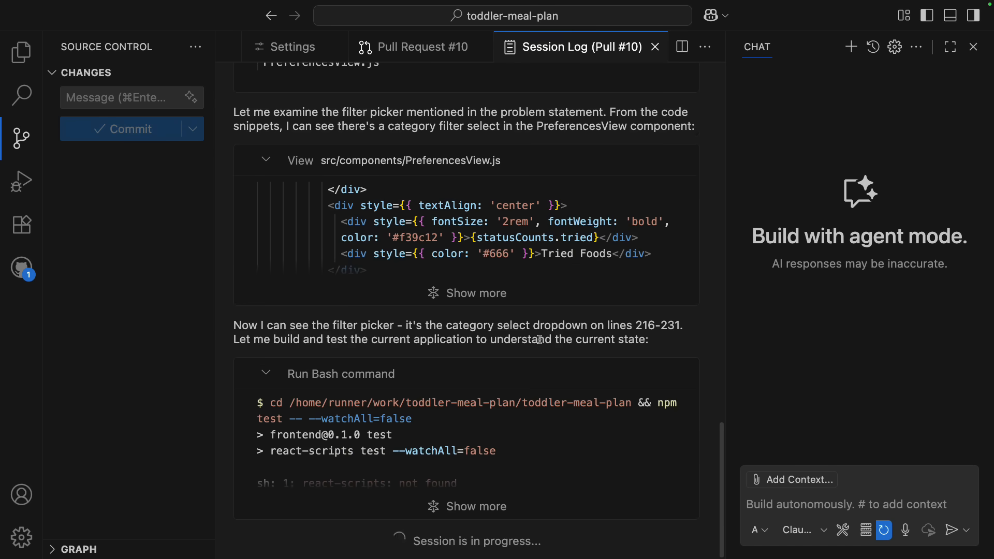
click(412, 46)
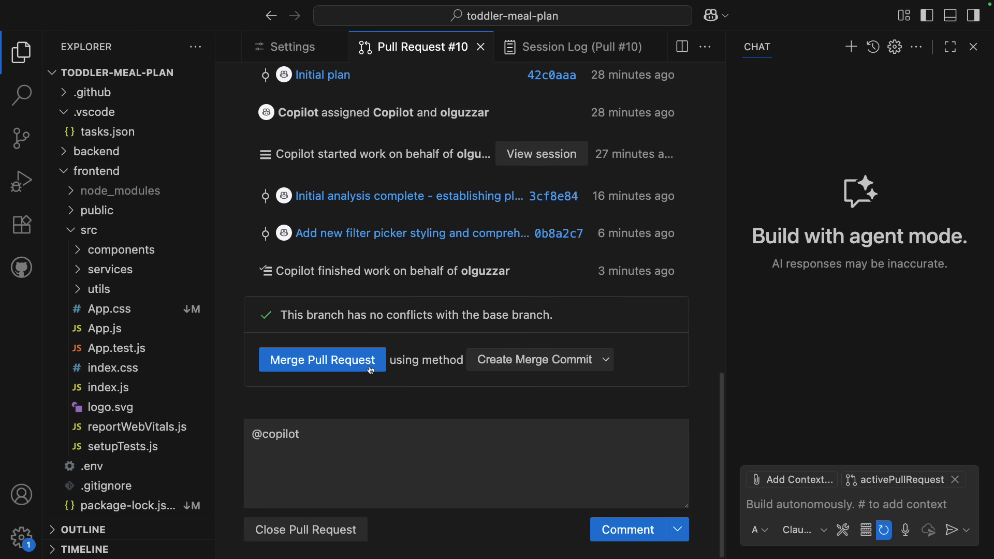
click(320, 359)
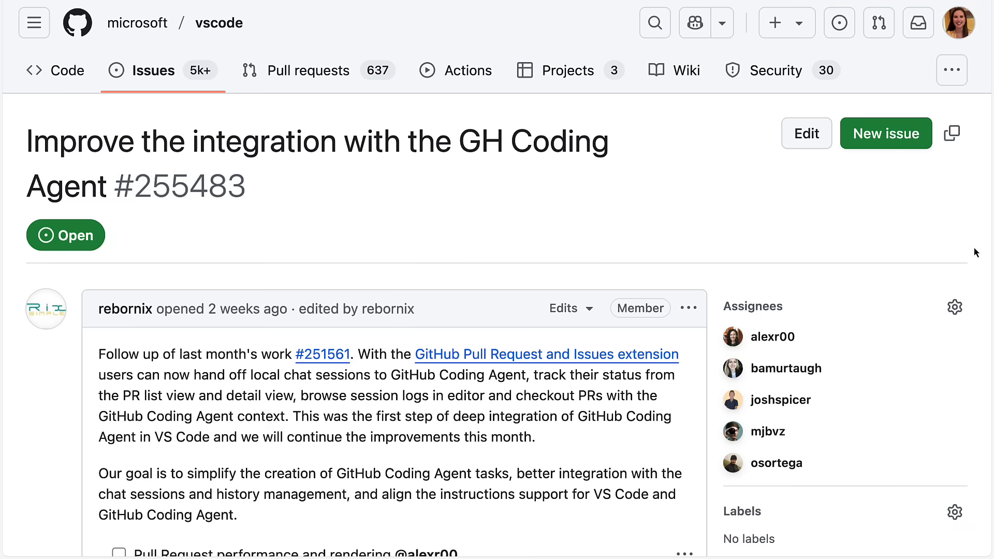
Scroll through issue #255483's roadmap of coding agent improvements.
scroll(down, 3)
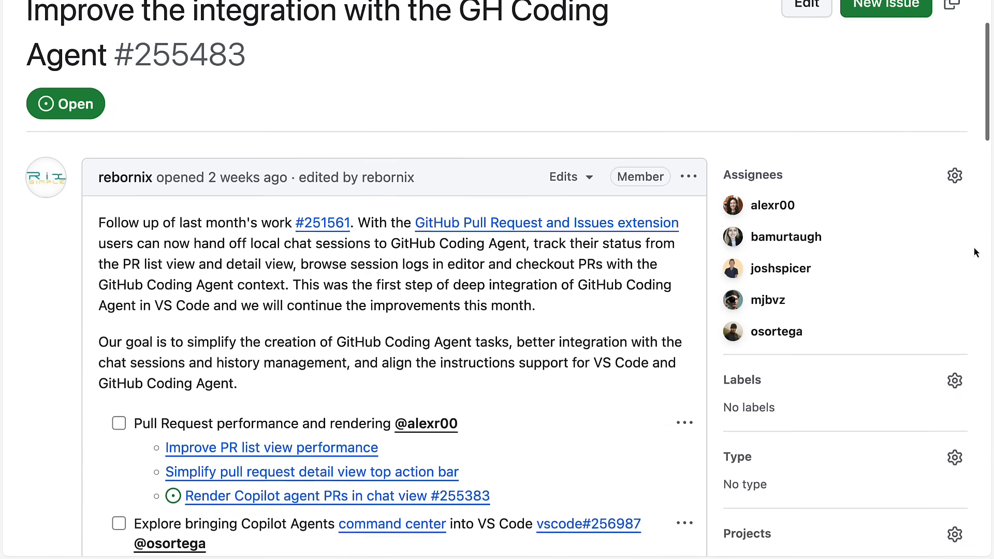
scroll(down, 3)
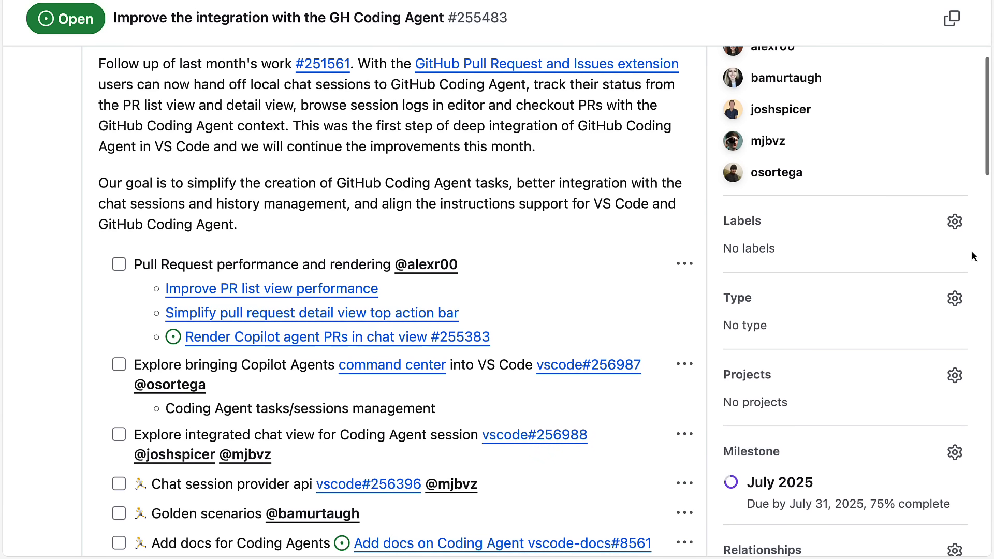